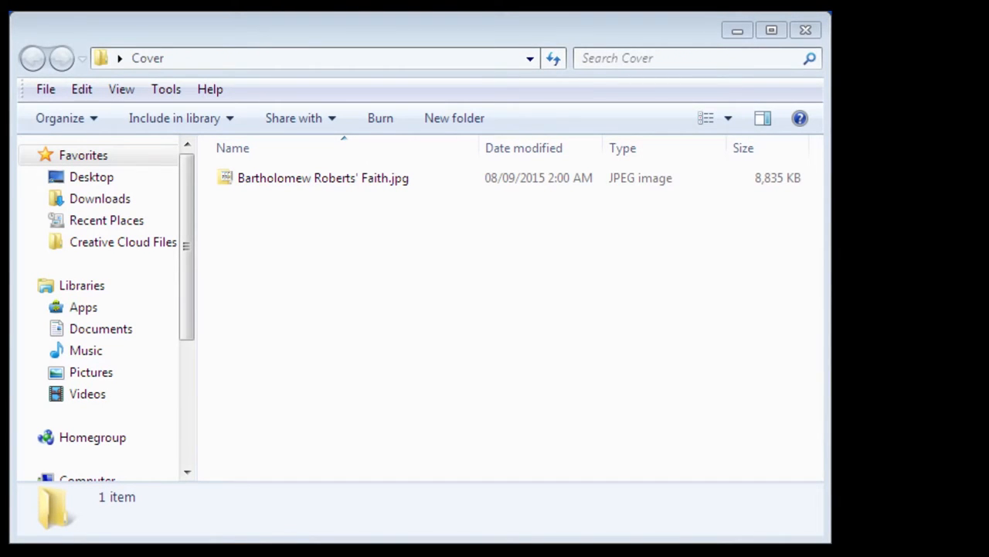
# Open Bartholomew Roberts' Faith.jpg in GIMP via Edit with GIMP from its folder.
pyautogui.click(323, 178)
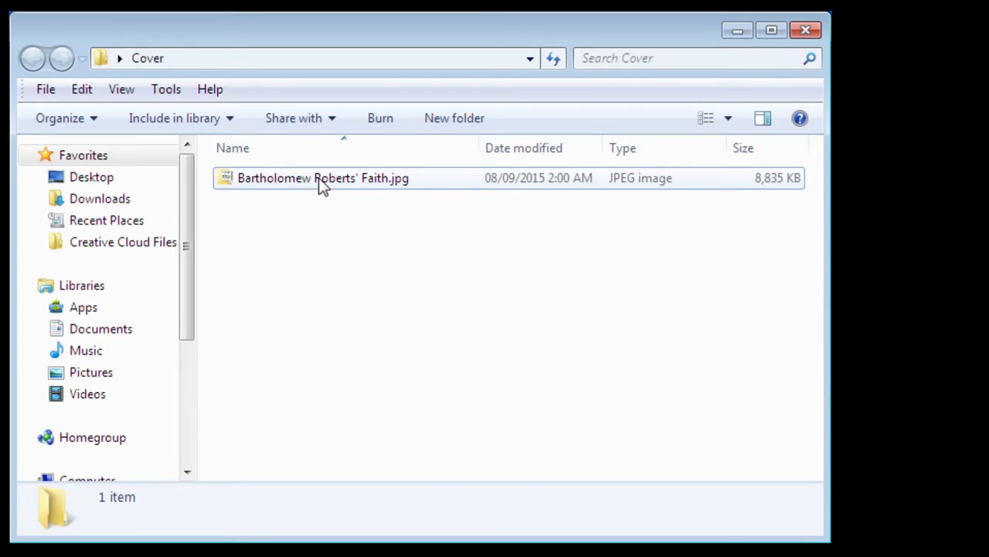
pyautogui.rightClick(322, 178)
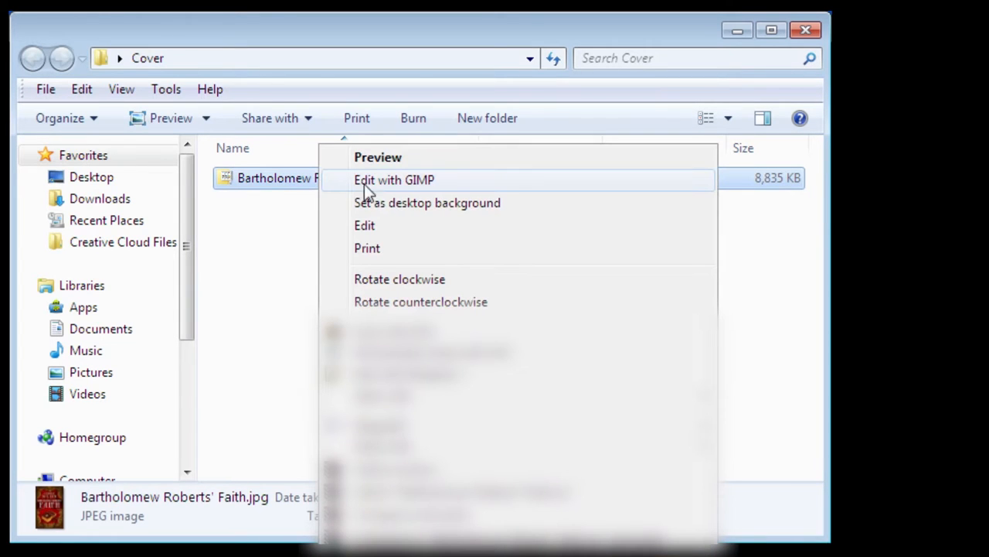
pyautogui.moveTo(424, 188)
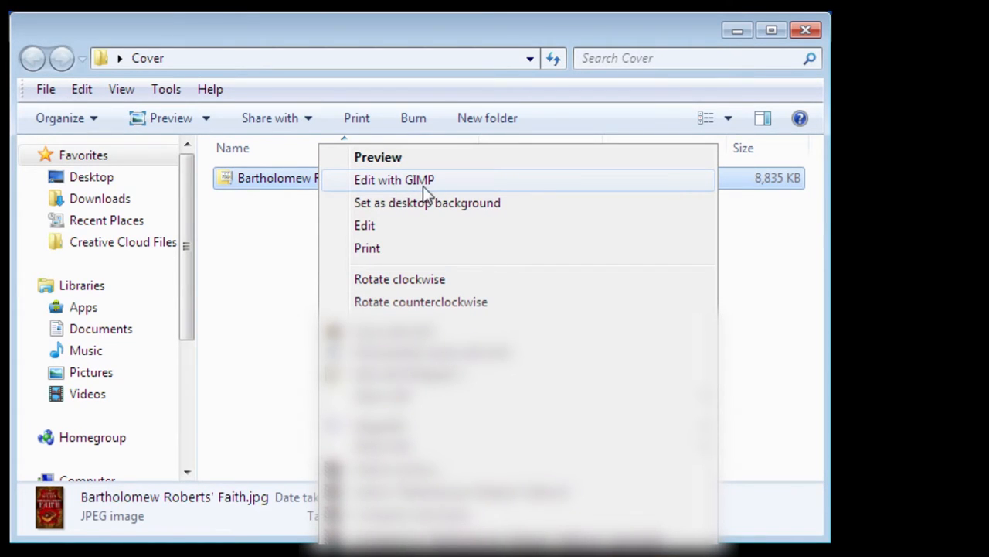
pyautogui.click(395, 179)
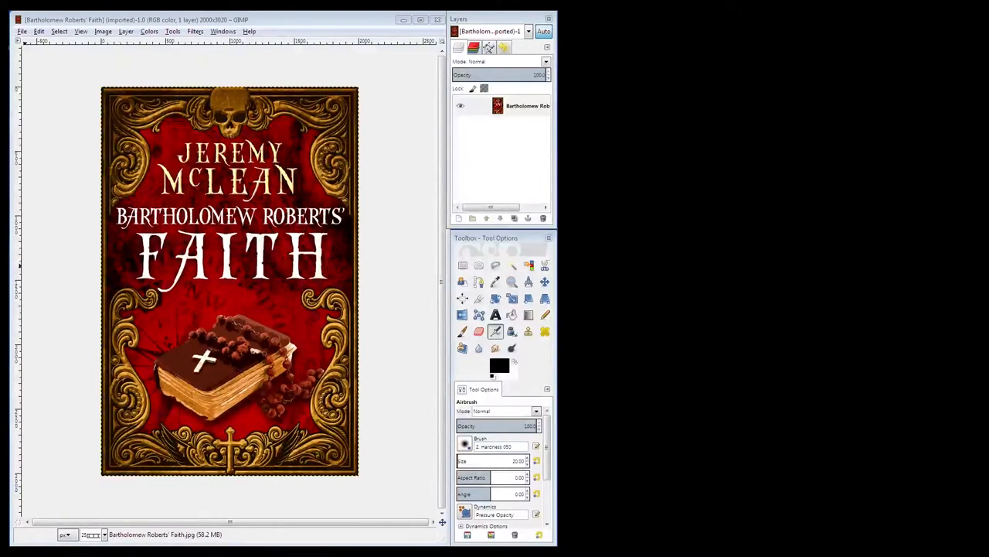
pyautogui.moveTo(307, 114)
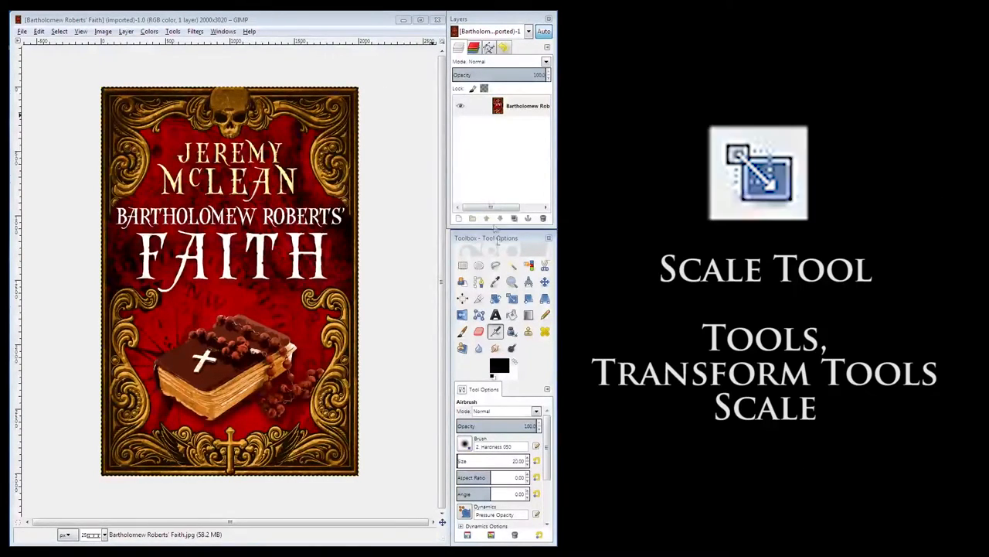
pyautogui.moveTo(510, 300)
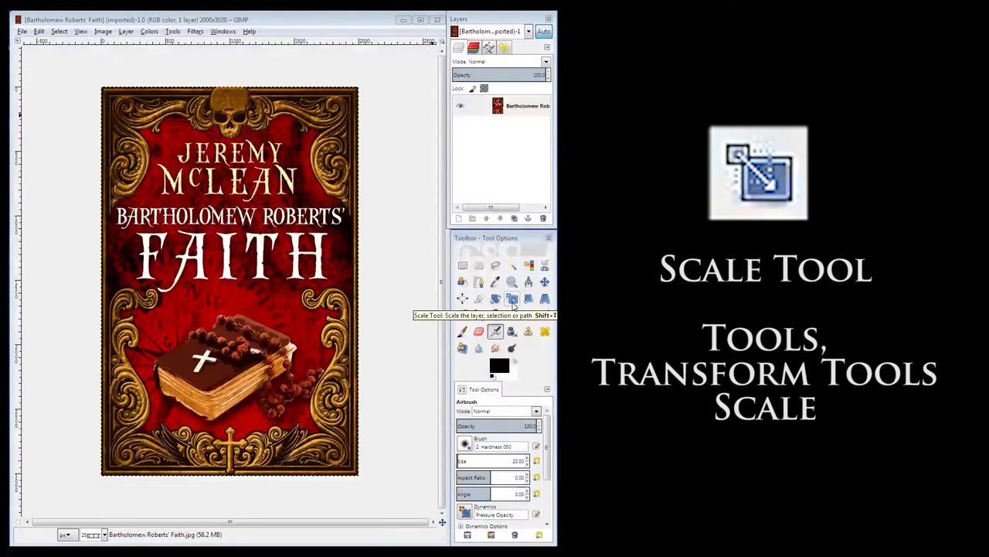
# Start the Scale tool on the cover layer so its Scale dialog appears.
pyautogui.click(512, 300)
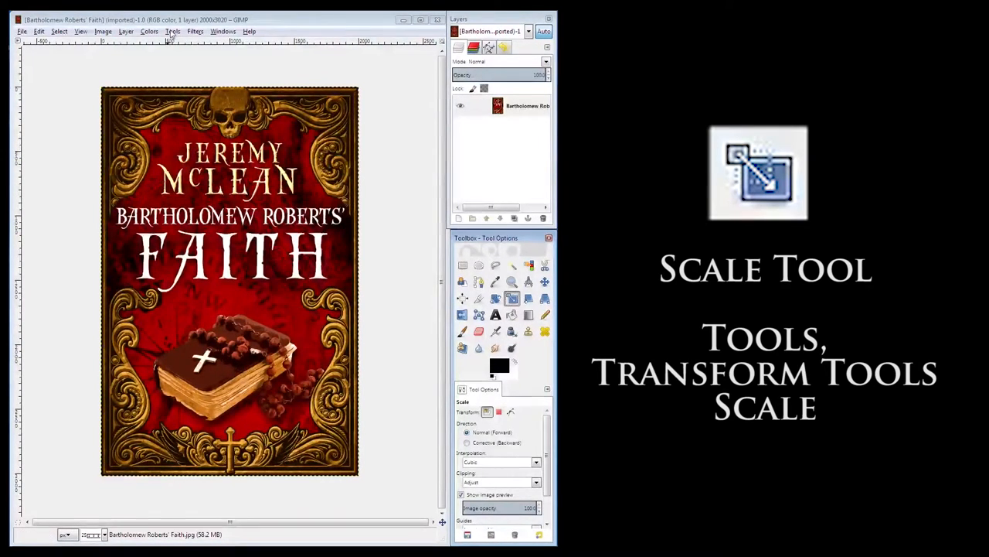
pyautogui.click(174, 30)
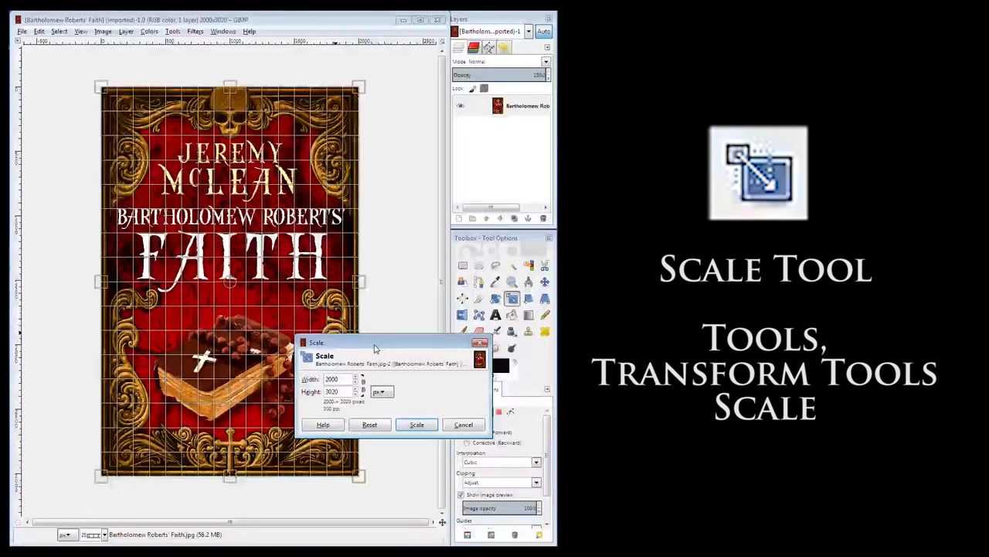
# Keep pixel units and enter height 2500 so the size becomes 1656 × 2500.
pyautogui.moveTo(375, 343); pyautogui.dragTo(216, 289)
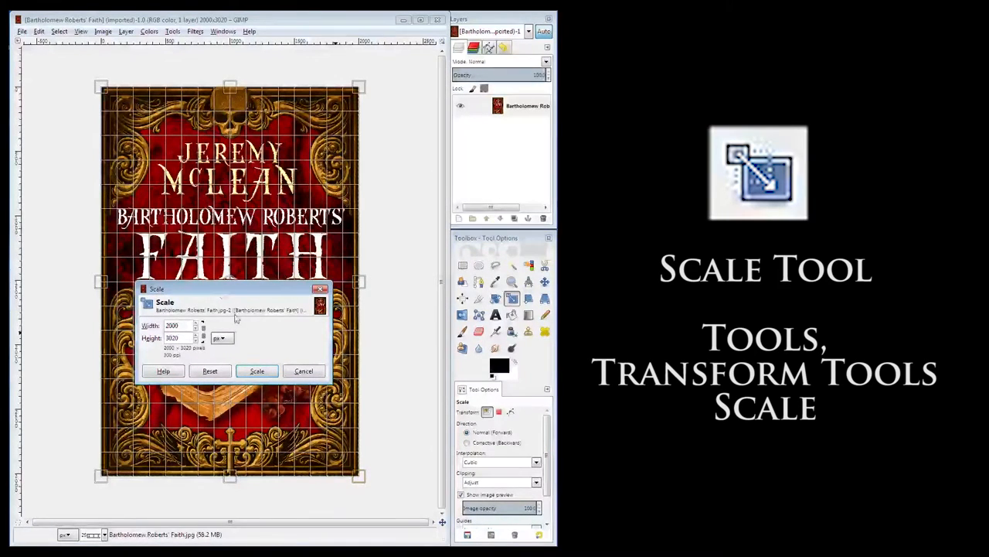
pyautogui.click(221, 337)
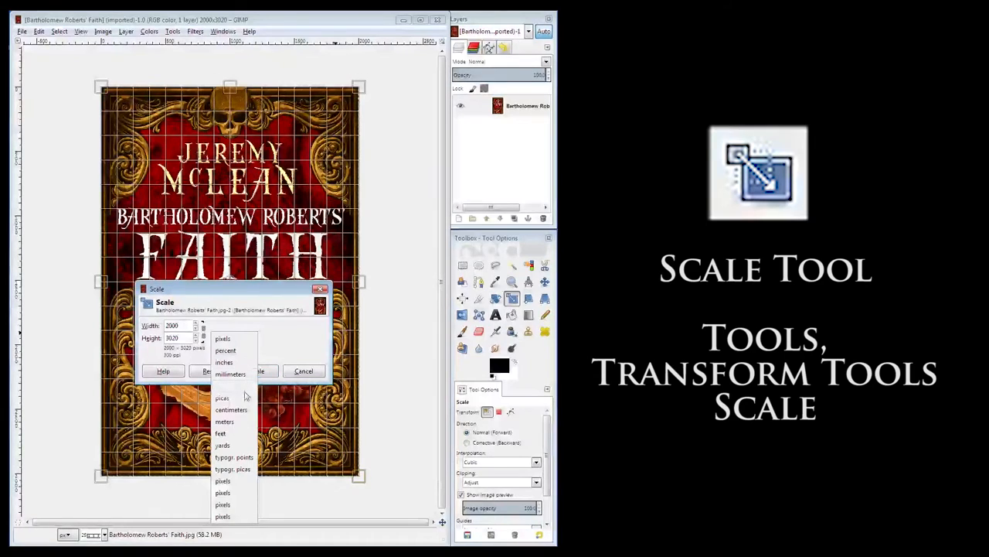
pyautogui.click(222, 337)
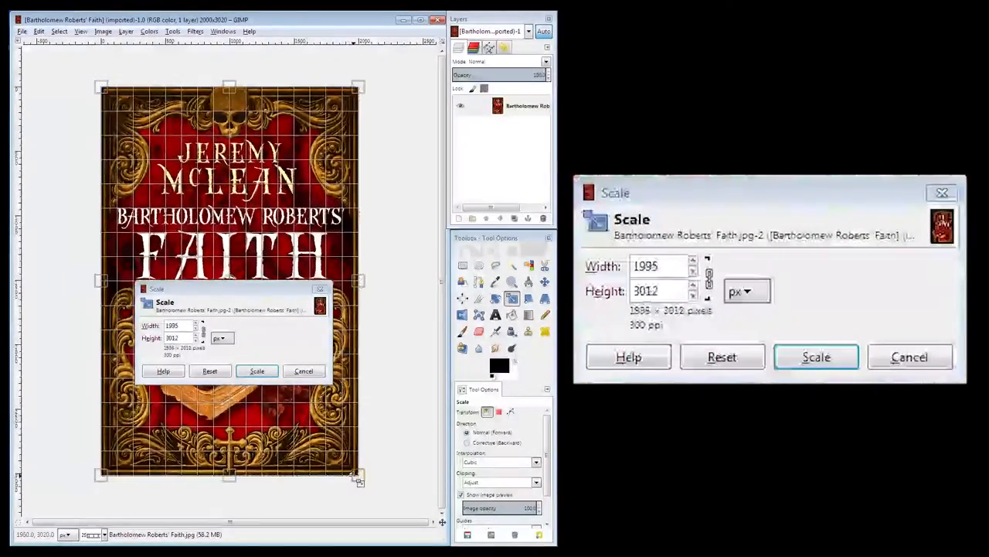
pyautogui.click(720, 355)
pyautogui.write('2500')
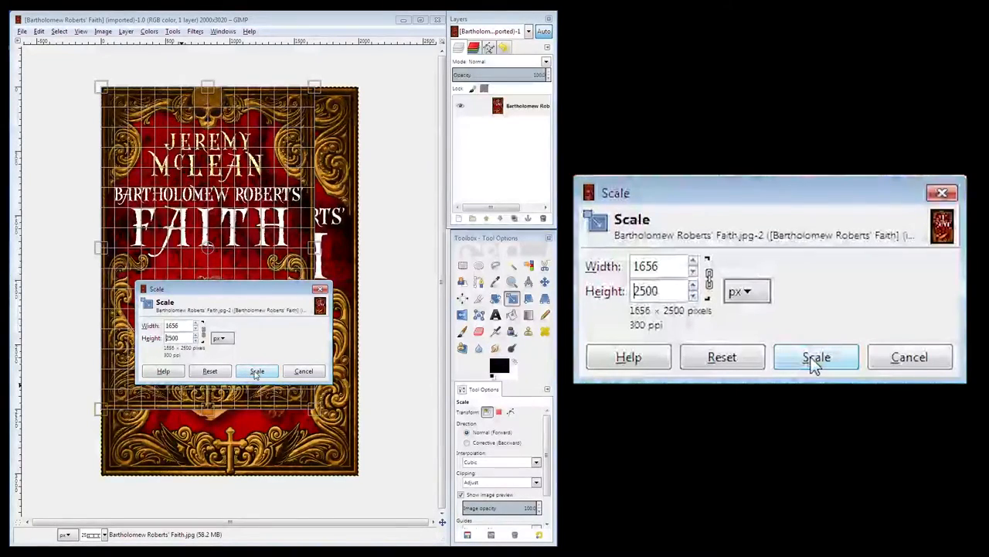
pyautogui.click(817, 355)
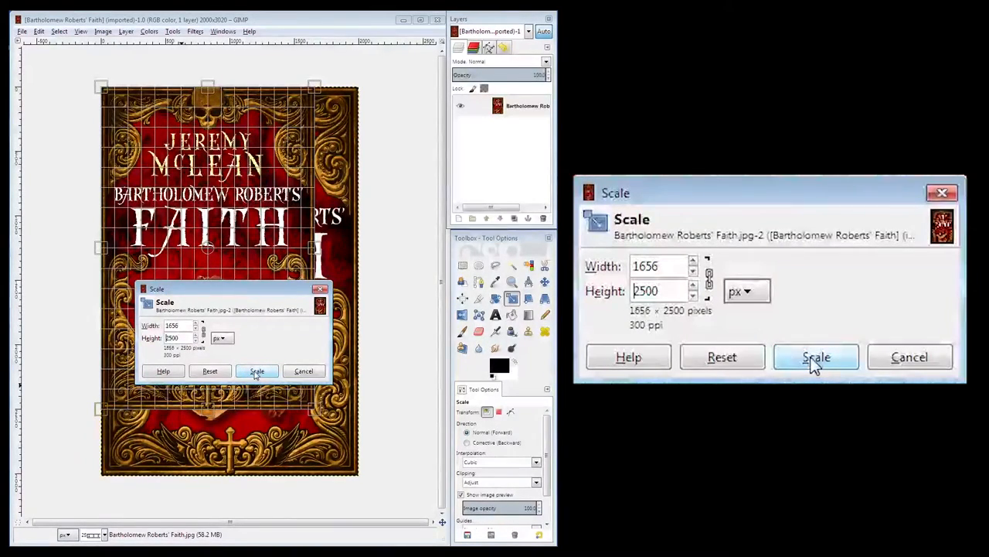
# Scale the cover to 1656 × 2500 and fit the canvas to the layer.
pyautogui.click(817, 356)
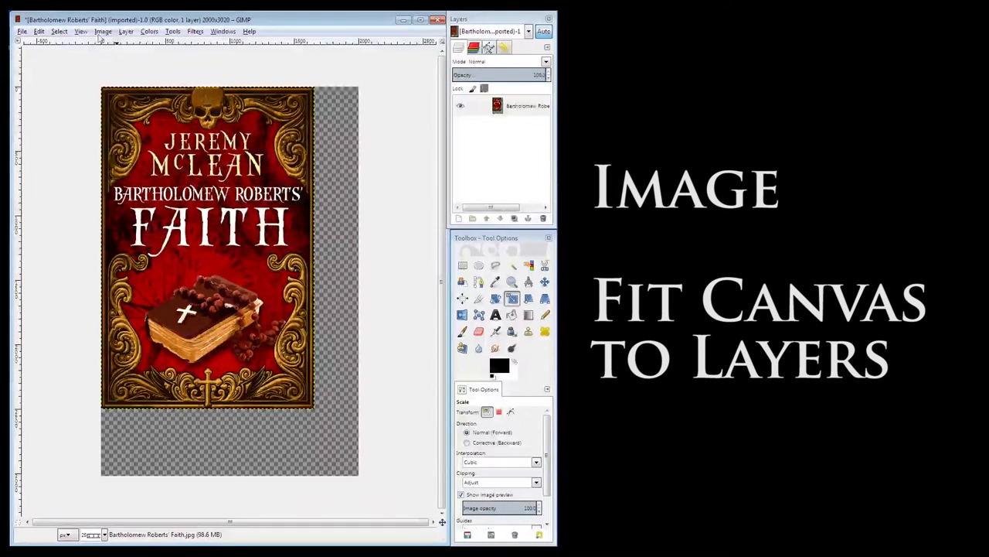
pyautogui.click(102, 31)
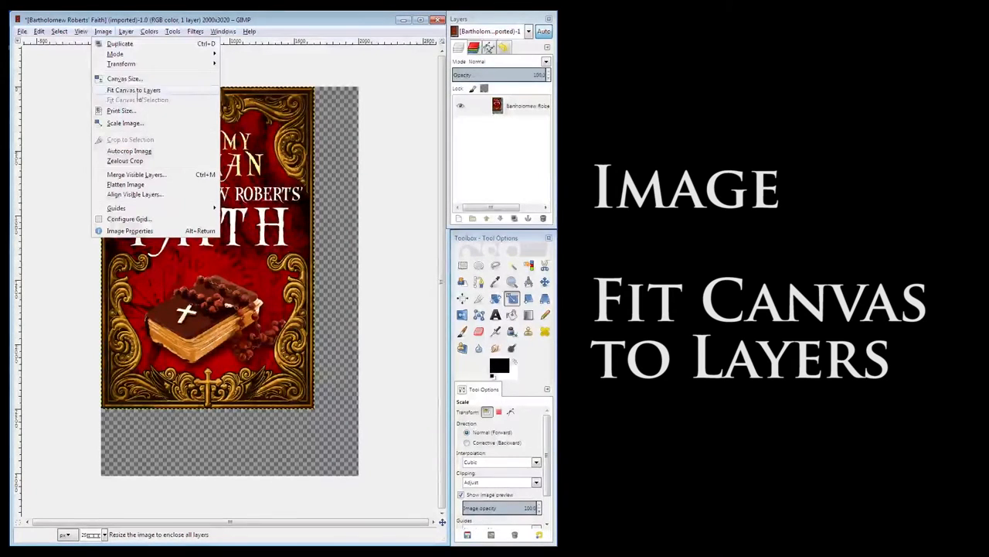
pyautogui.click(133, 90)
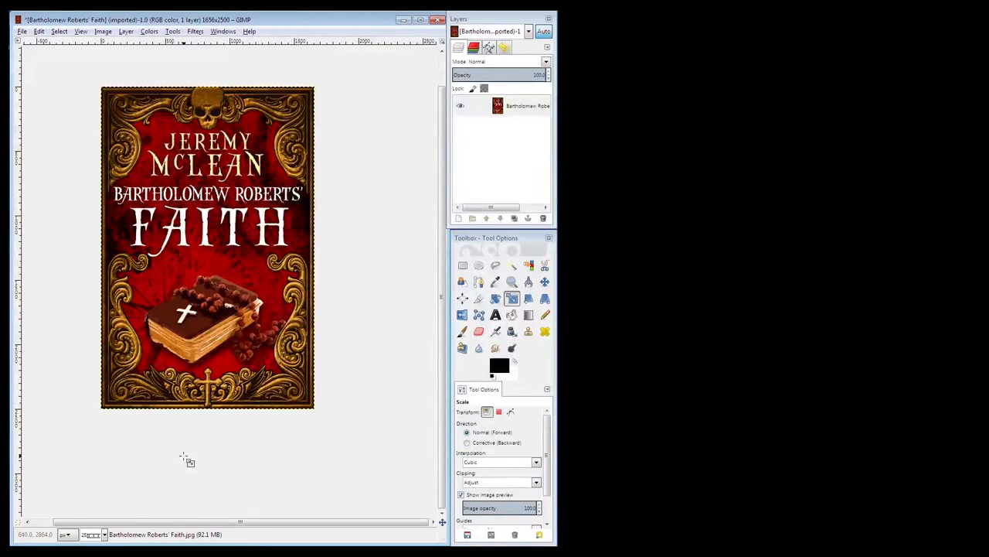
# Bring up Export As for the resized cover from the File menu.
pyautogui.click(21, 30)
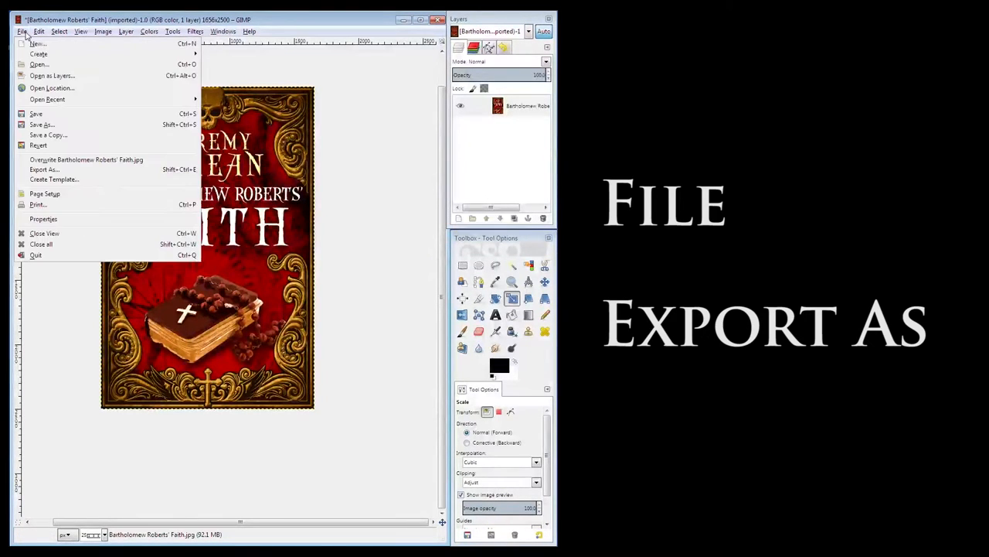
pyautogui.moveTo(43, 169)
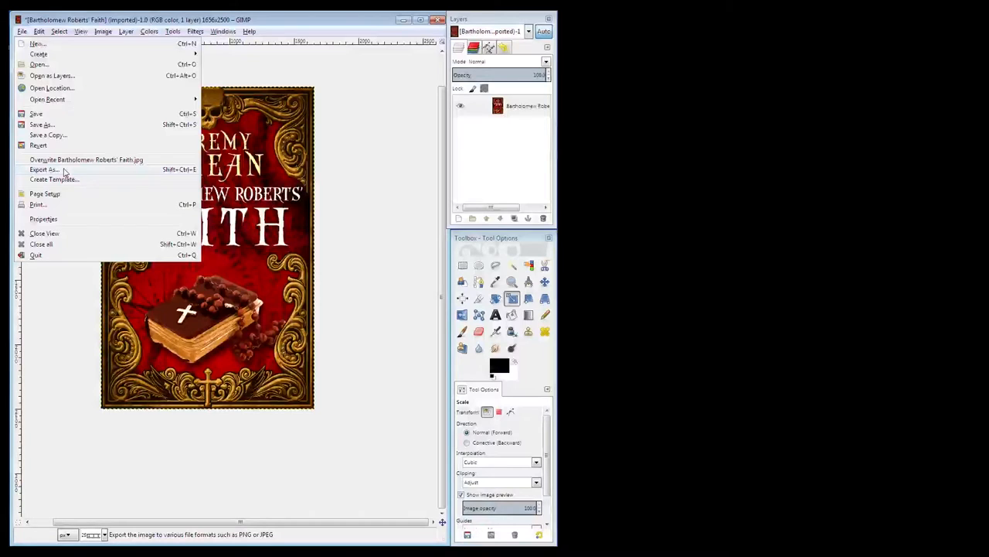
pyautogui.moveTo(44, 169)
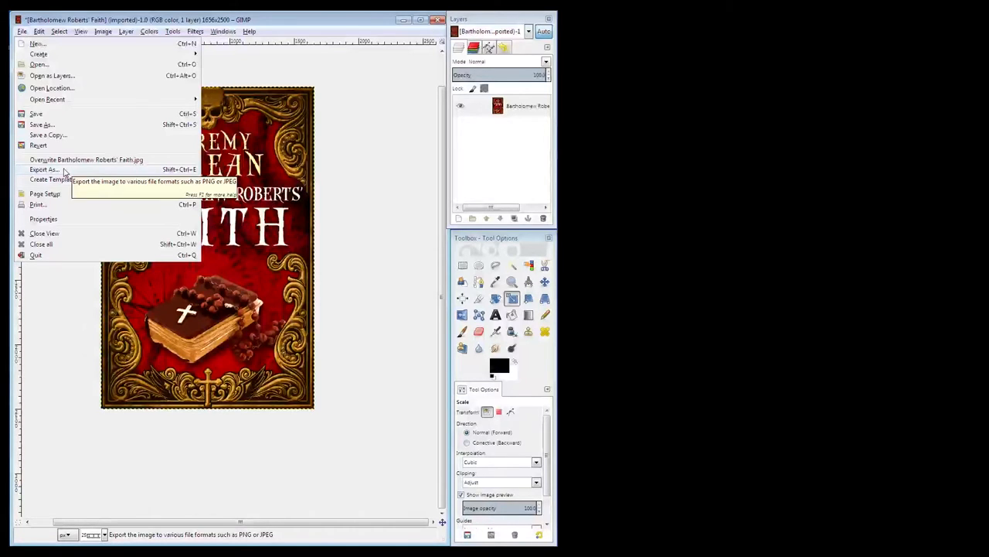
pyautogui.click(43, 169)
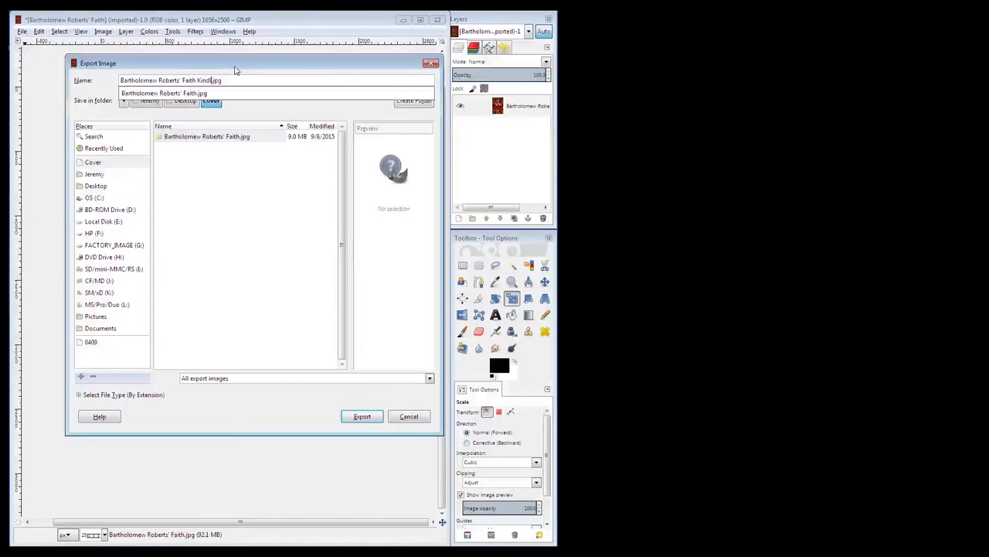
# Name the export Bartholomew Roberts' Faith Kindle.jpg as a JPEG image and proceed.
pyautogui.write('l')
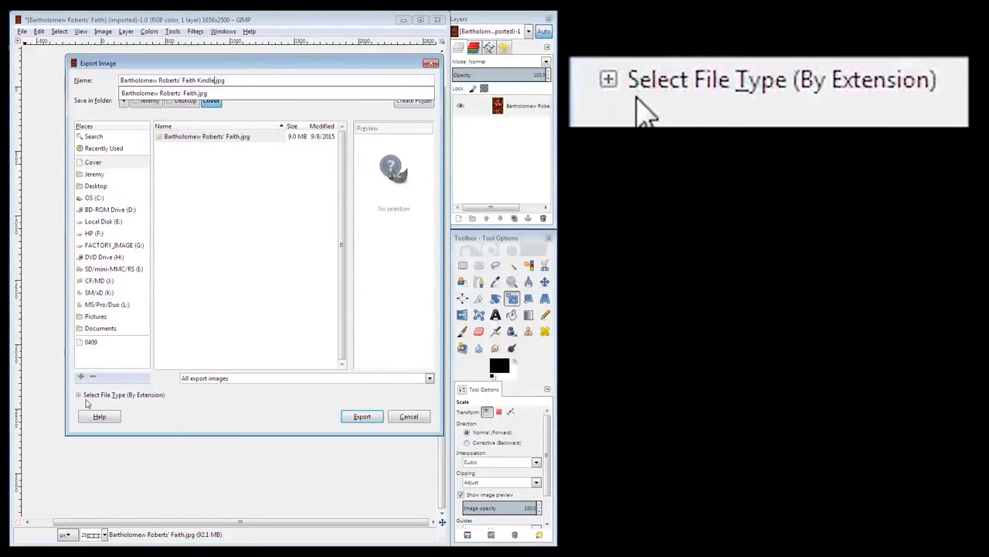
pyautogui.click(80, 395)
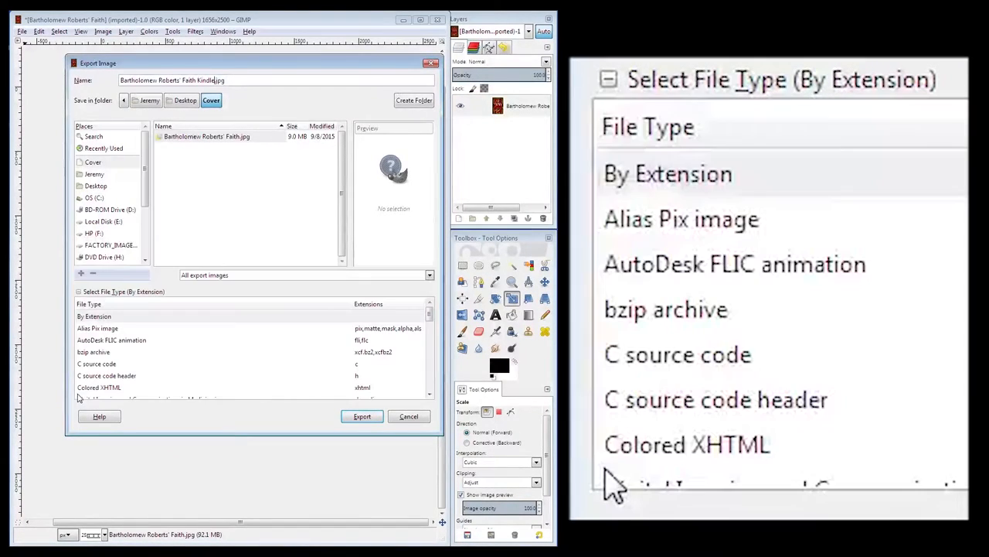
pyautogui.moveTo(714, 386)
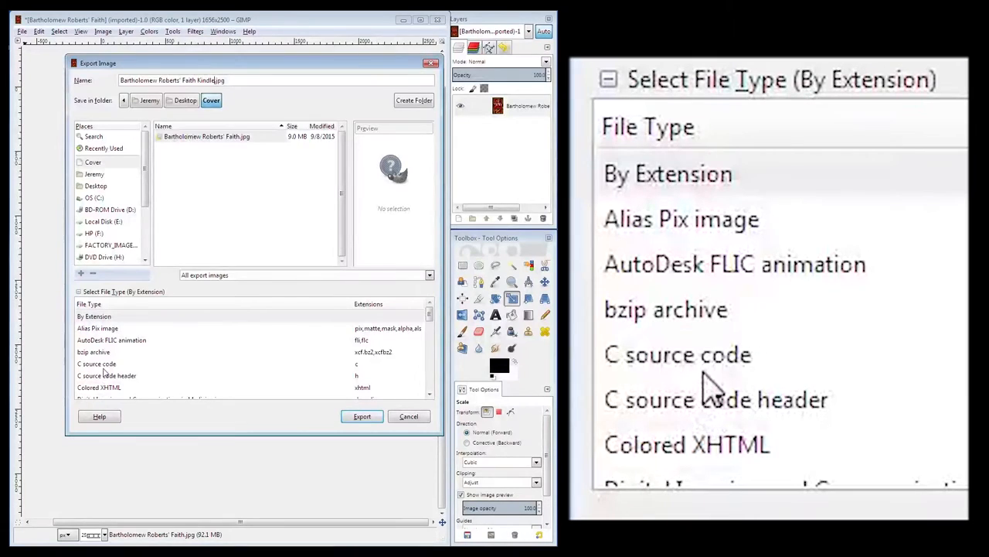
pyautogui.click(96, 363)
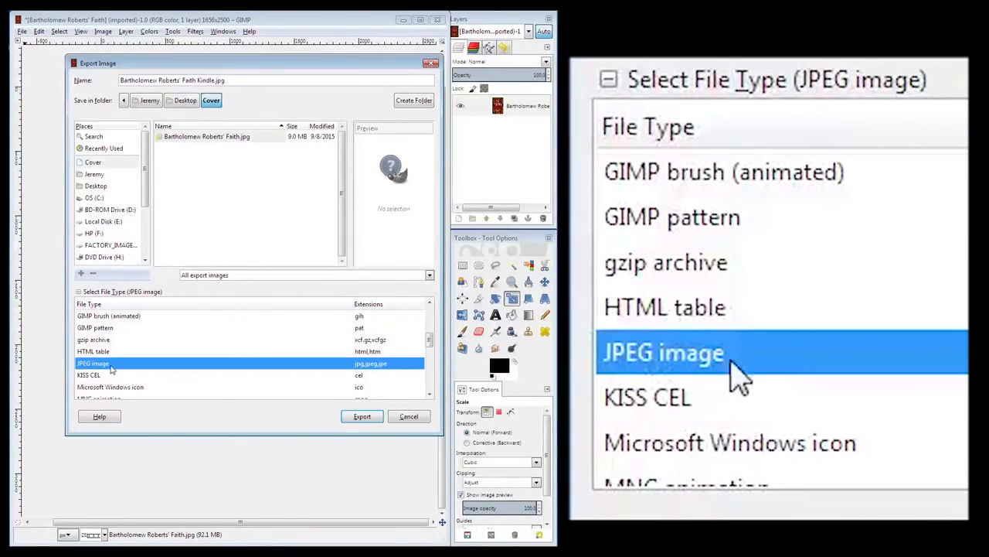
pyautogui.moveTo(788, 368)
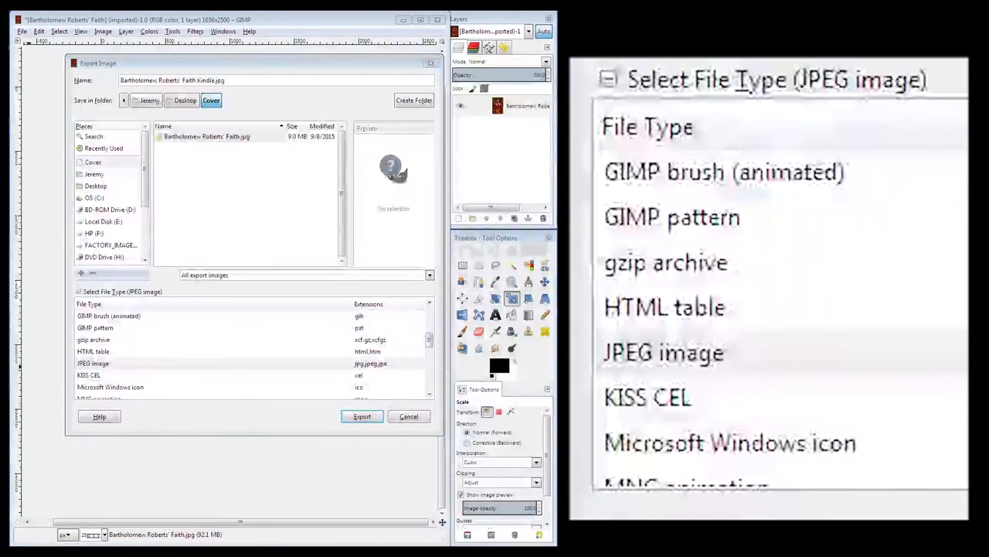
pyautogui.click(362, 416)
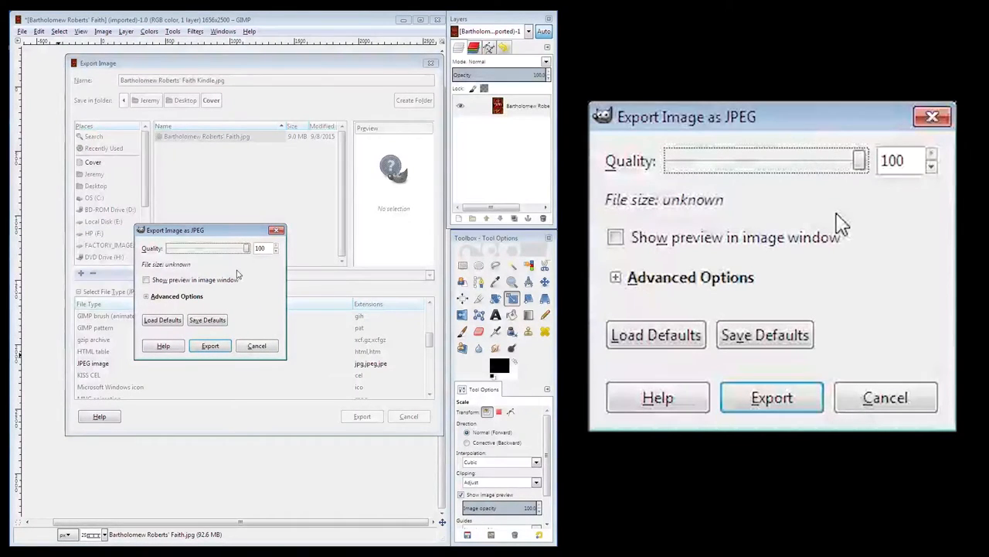
pyautogui.moveTo(786, 203)
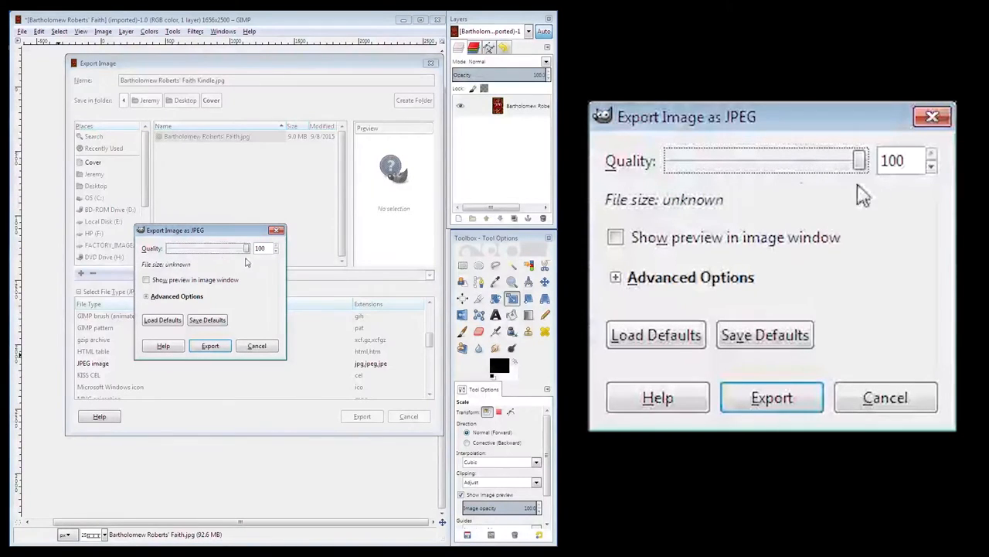
pyautogui.moveTo(885, 195)
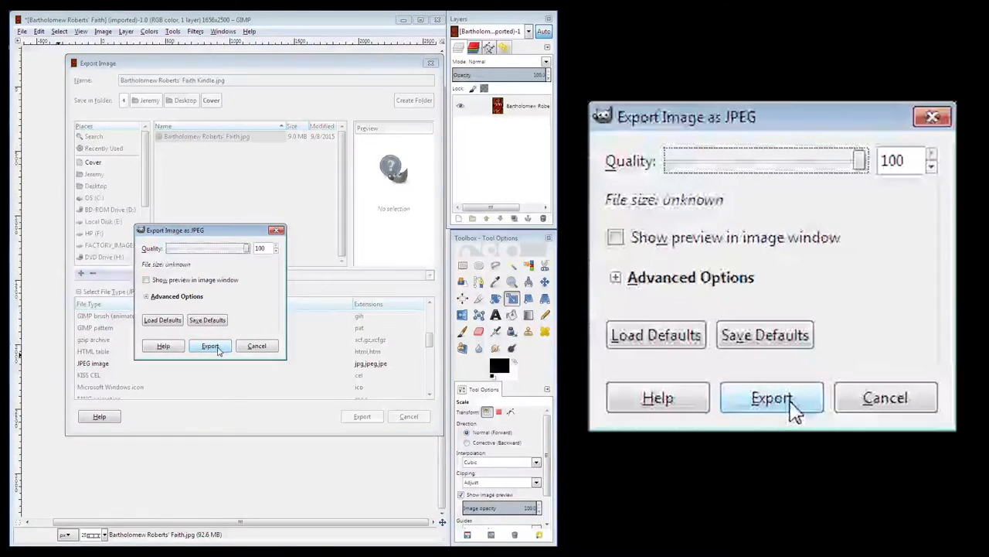
# Export the cover JPEG at quality 100 into the Cover folder.
pyautogui.click(771, 398)
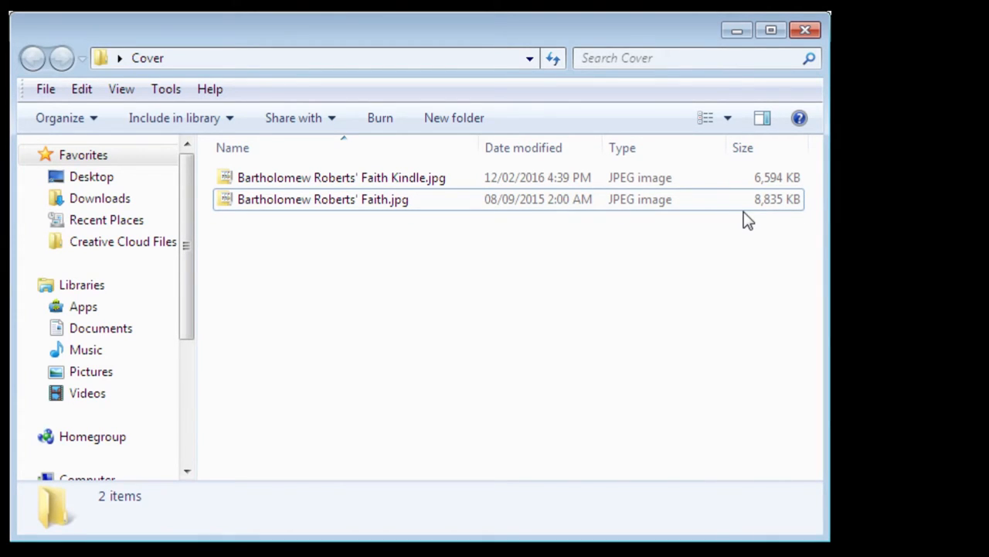
pyautogui.click(340, 177)
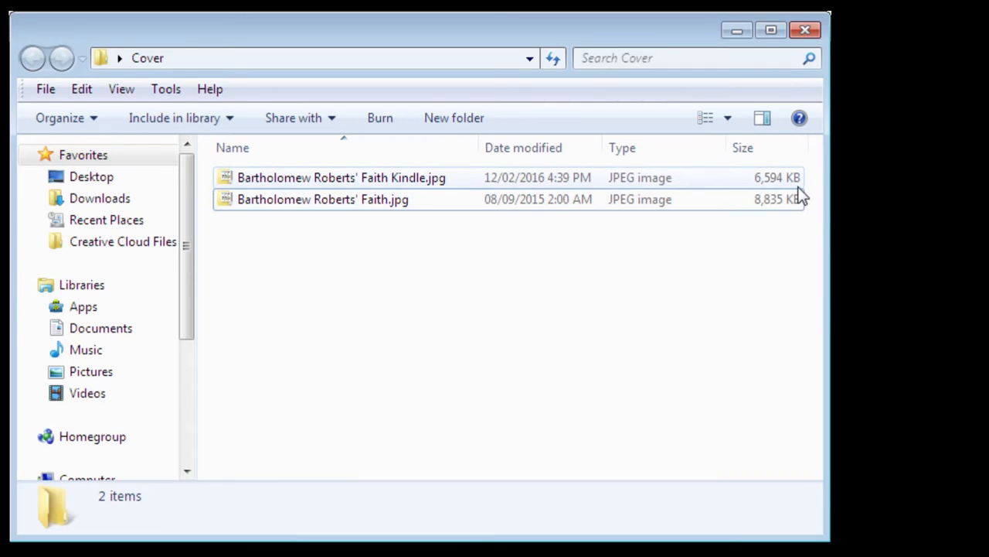
pyautogui.click(321, 198)
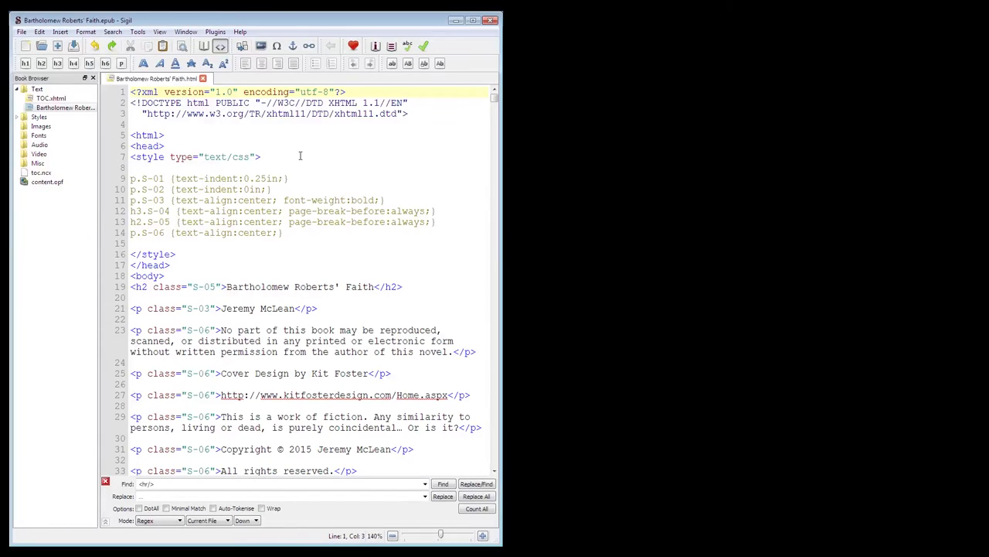
# Add Bartholomew Roberts' Faith Kindle.jpg as the book cover via Tools > Add Cover.
pyautogui.click(263, 158)
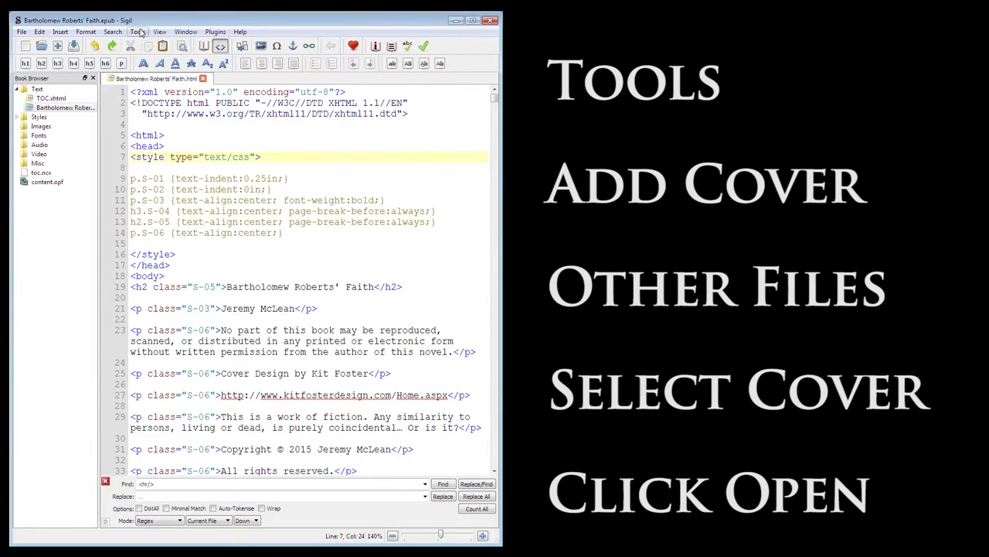
pyautogui.click(136, 31)
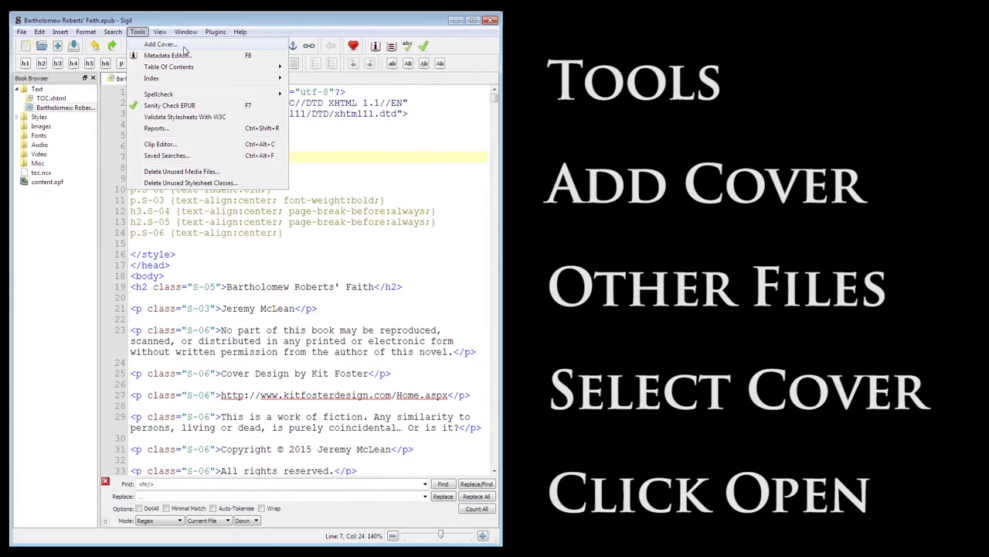
pyautogui.click(161, 43)
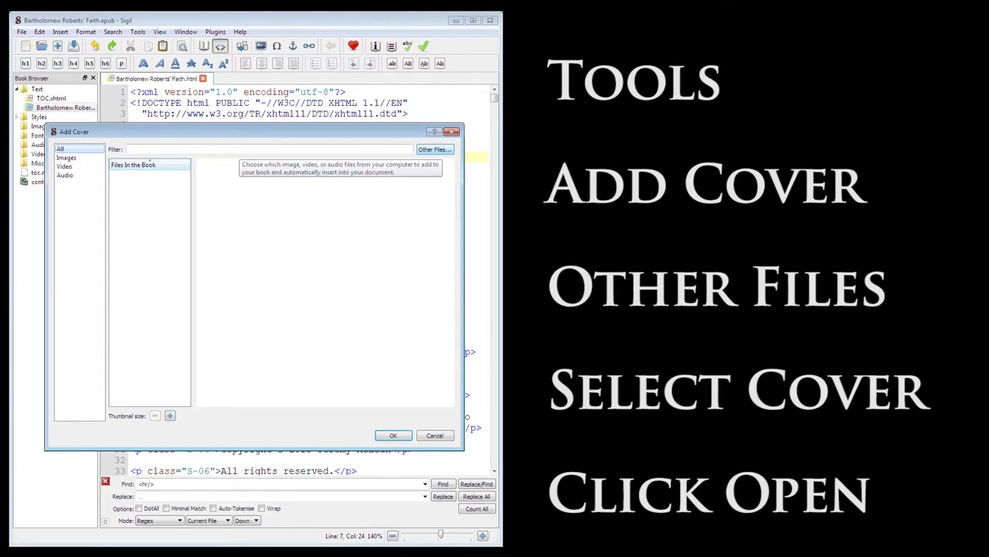
pyautogui.click(435, 148)
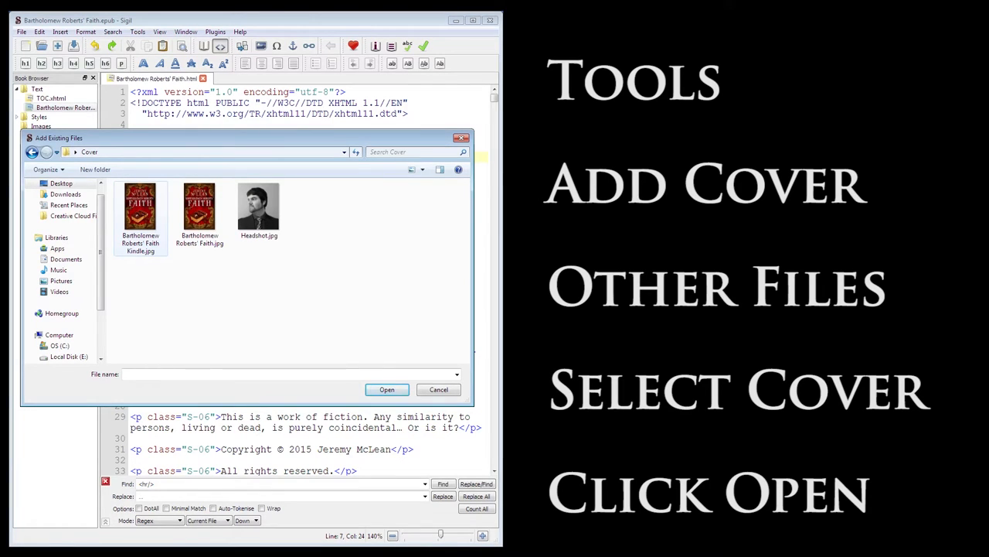
pyautogui.click(387, 389)
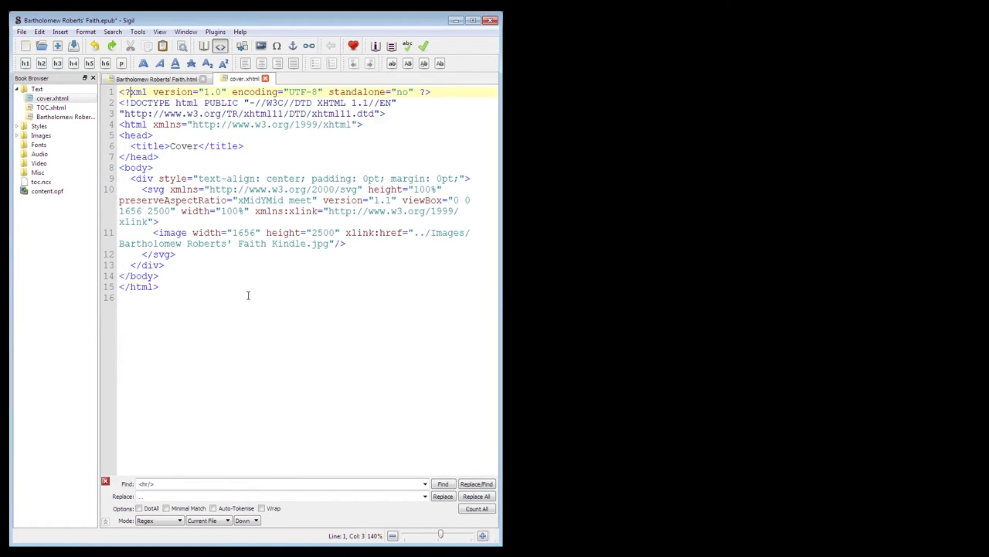
# Switch to the main book text file and scroll to the story's ending.
pyautogui.click(154, 77)
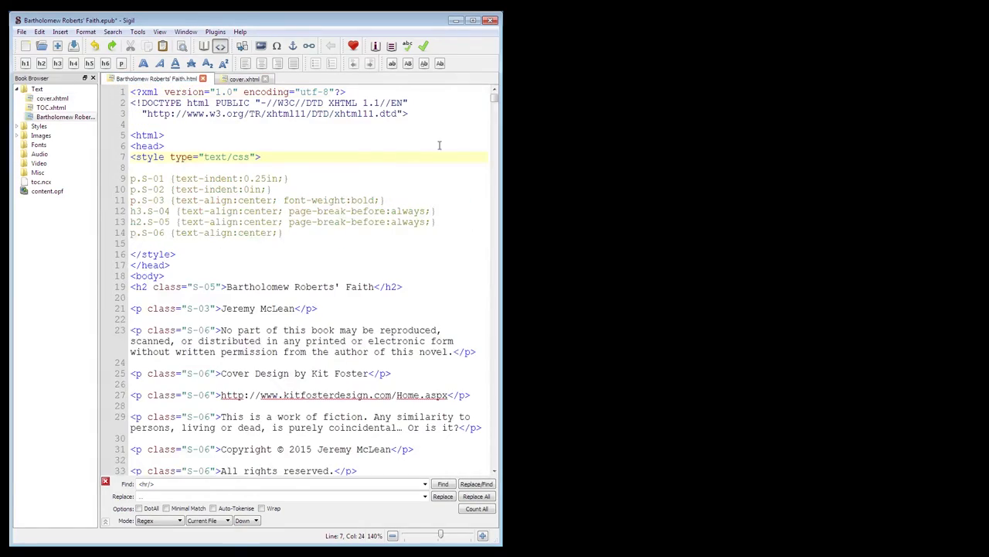
pyautogui.scroll(-3)
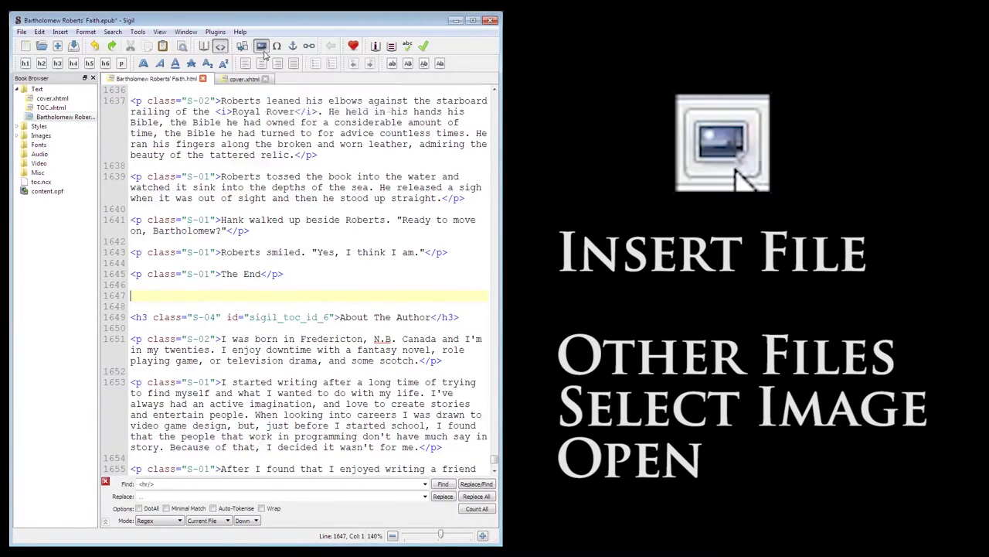
# Insert Headshot.jpg between "The End" and the About The Author heading.
pyautogui.click(261, 46)
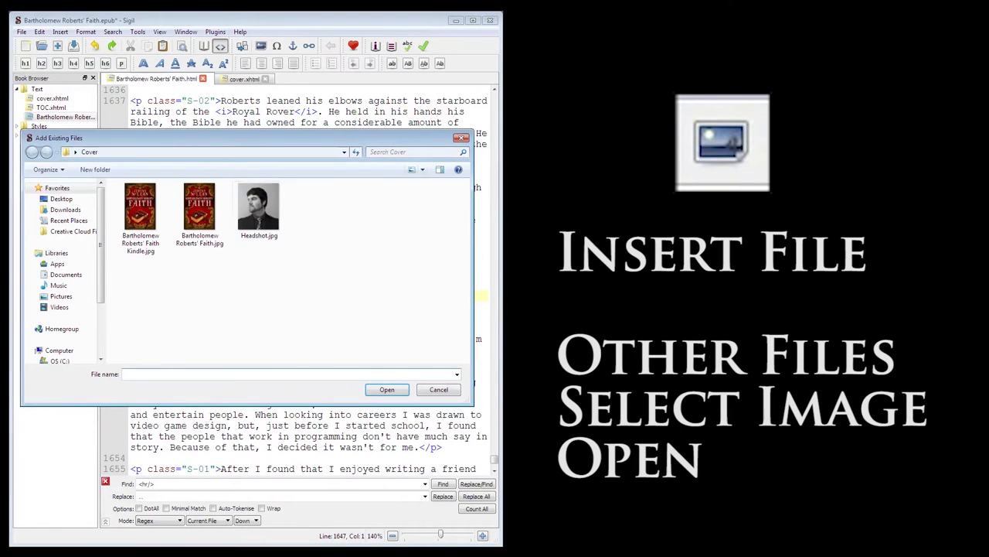
pyautogui.click(258, 204)
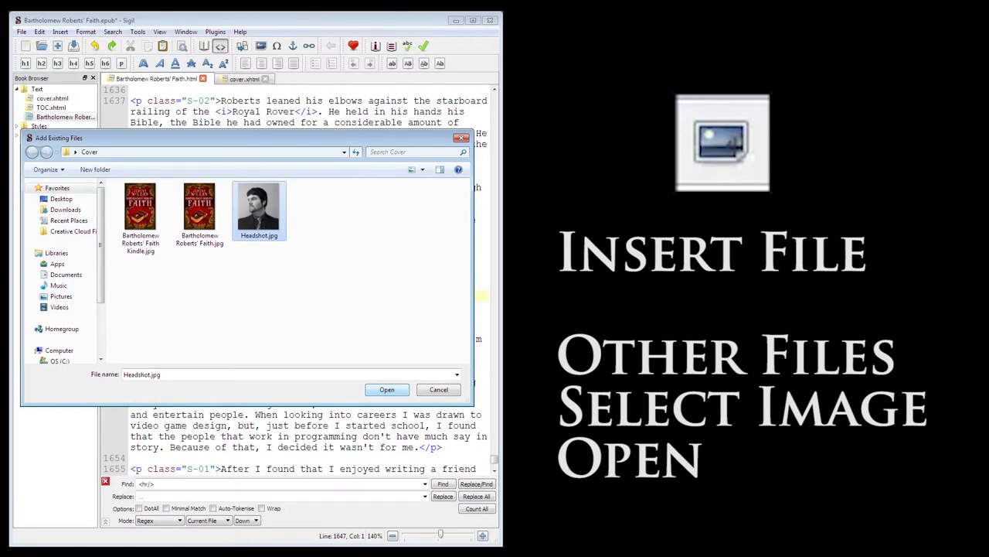
pyautogui.click(386, 389)
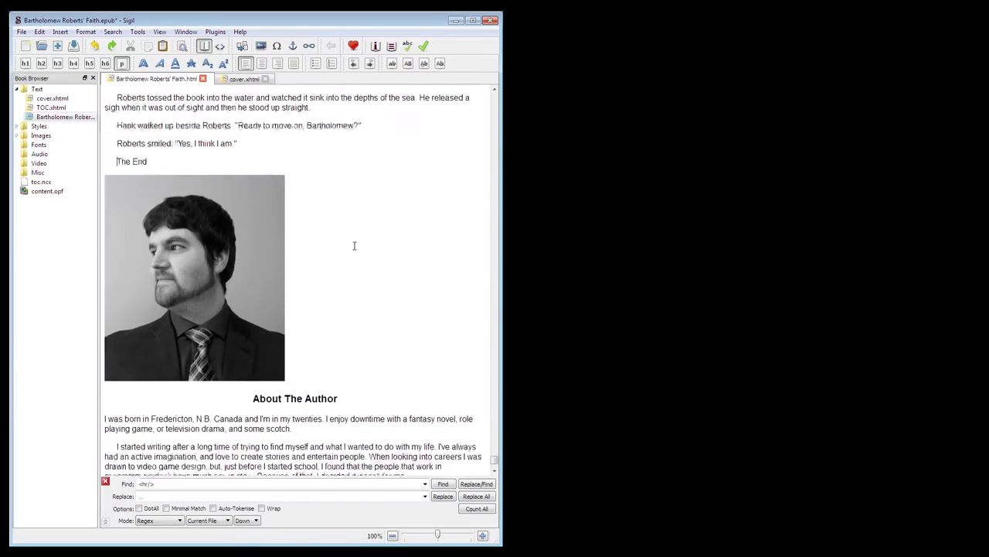
# Scroll down to the left-aligned headshot before switching to the chapter's HTML source.
pyautogui.scroll(-3)
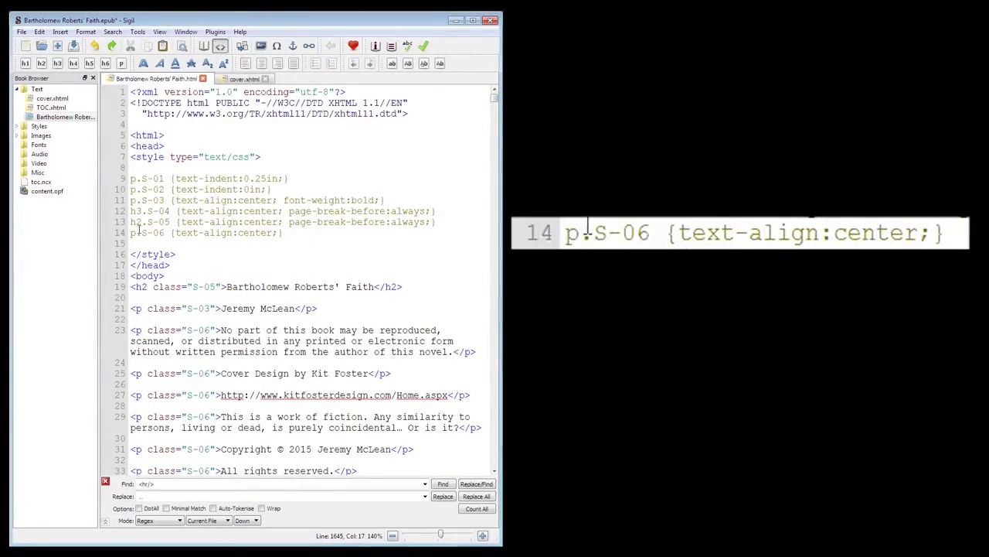
pyautogui.tripleClick(207, 232)
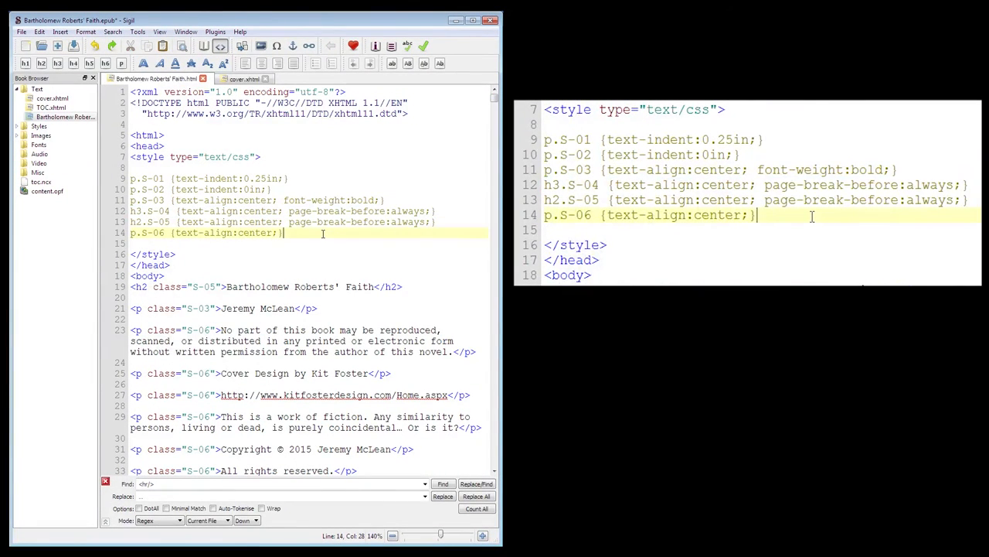
# Add an h3 style with text-align:center and page-break-before:always, and an empty S-04 heading above the headshot.
pyautogui.write('h3.S-0 {text-align:center; page-break-before:always;}')
pyautogui.write('<h3 class="S-04')
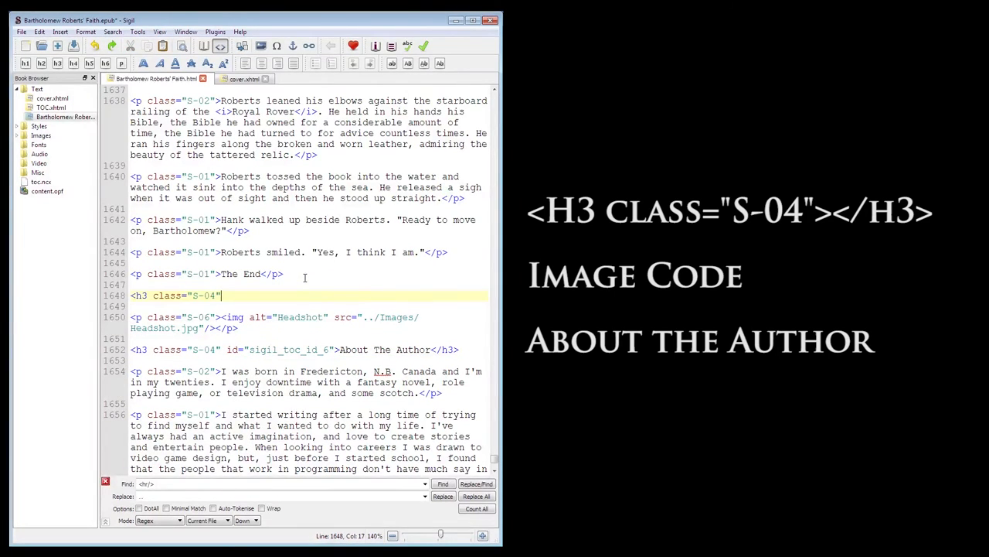
pyautogui.write('></h3>')
pyautogui.click(295, 350)
pyautogui.write('7')
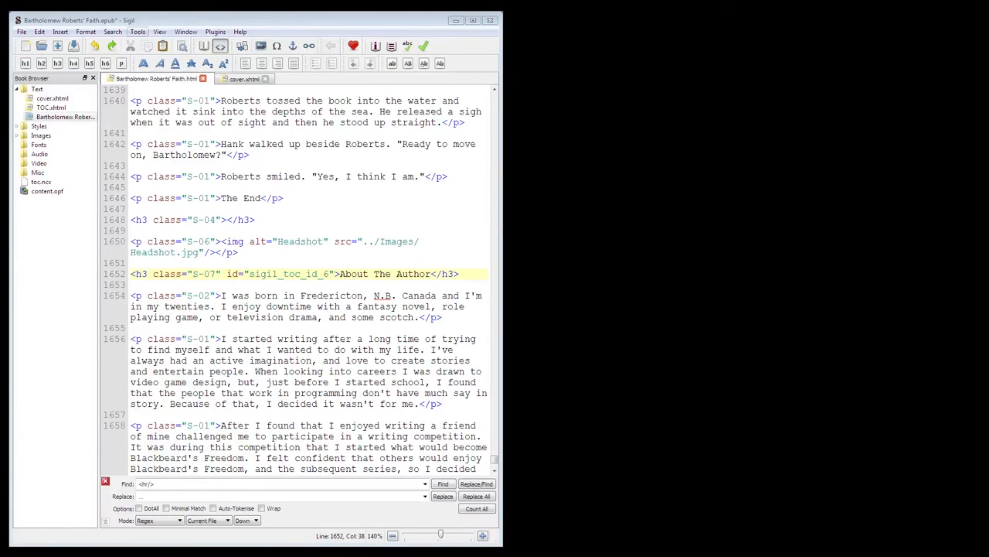
# Generate the table of contents via Tools, naming the blank h3 entry 'About the Author'.
pyautogui.click(137, 31)
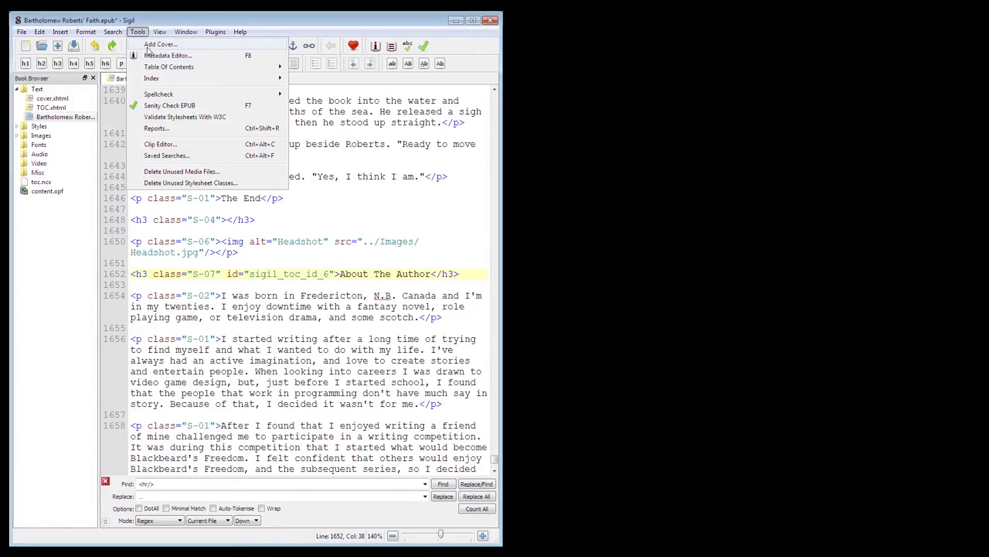
pyautogui.moveTo(168, 66)
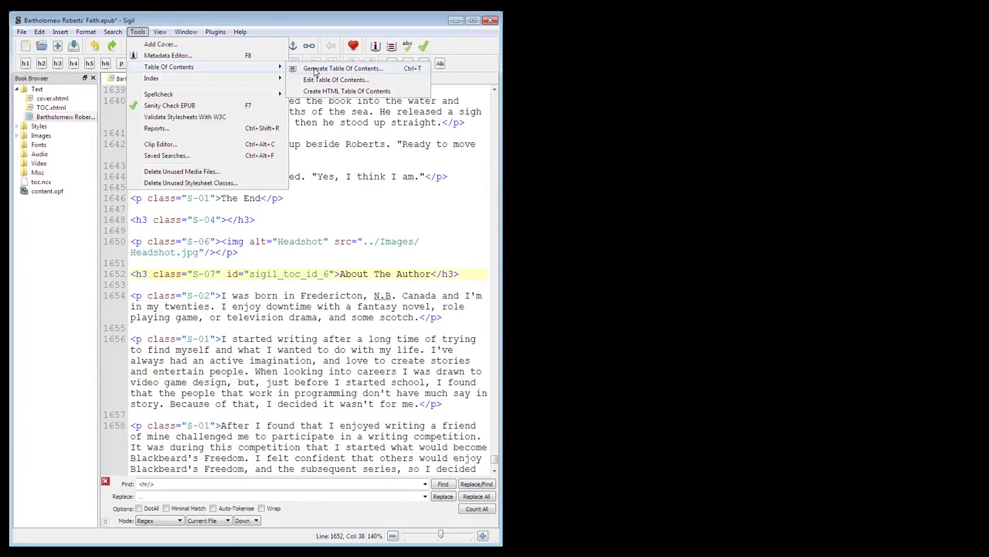
pyautogui.click(343, 68)
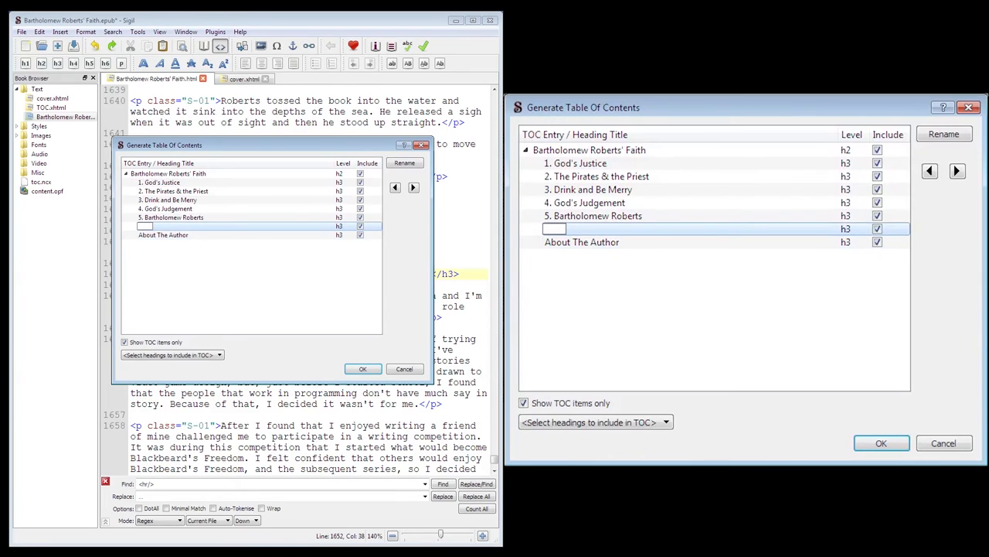
pyautogui.write('About')
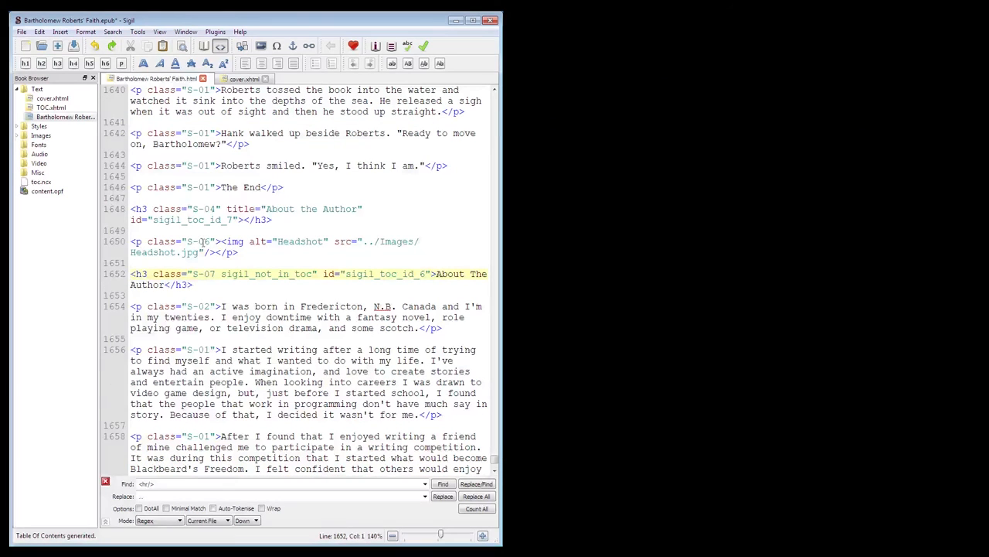
# Create an HTML Table of Contents page (TOC.xhtml) and return to the headshot chapter.
pyautogui.click(137, 31)
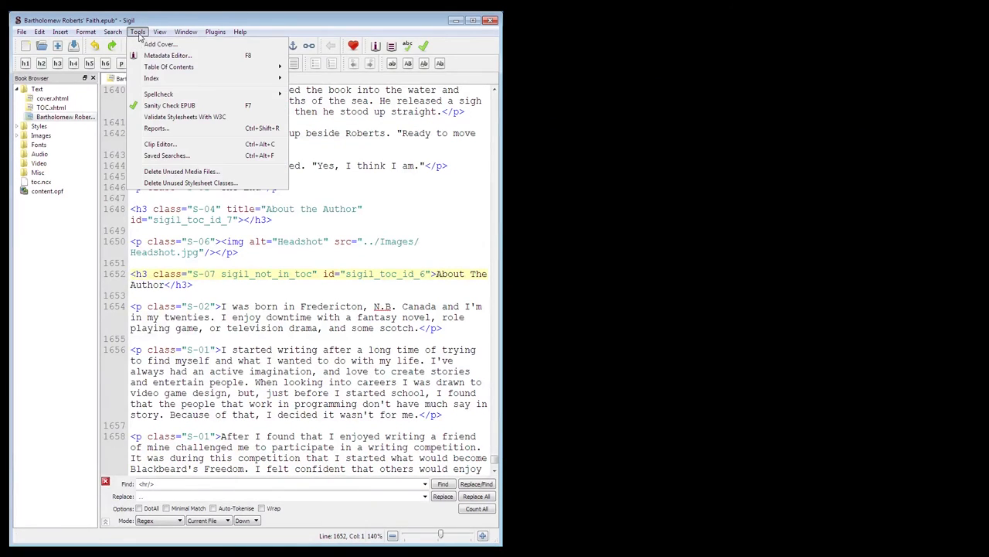
pyautogui.moveTo(169, 66)
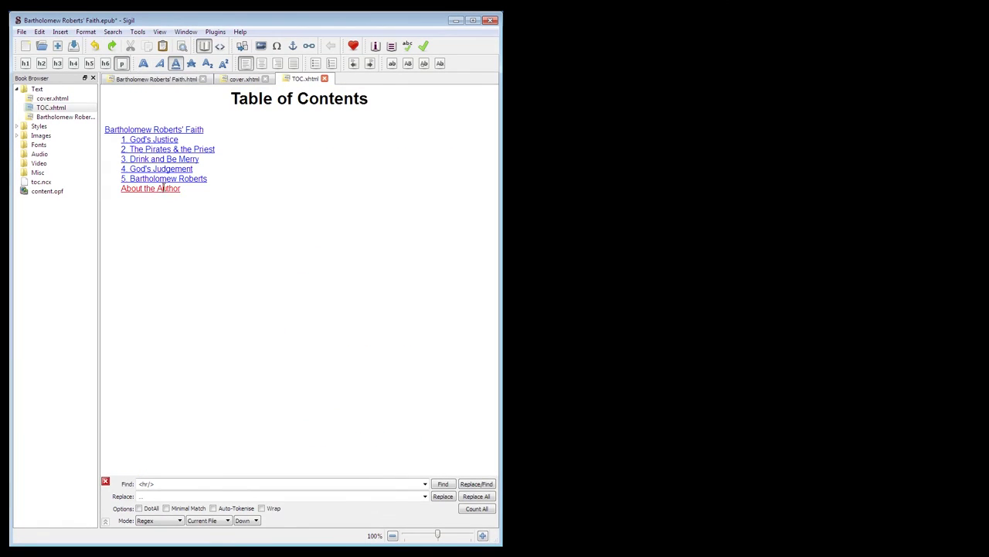
pyautogui.click(149, 189)
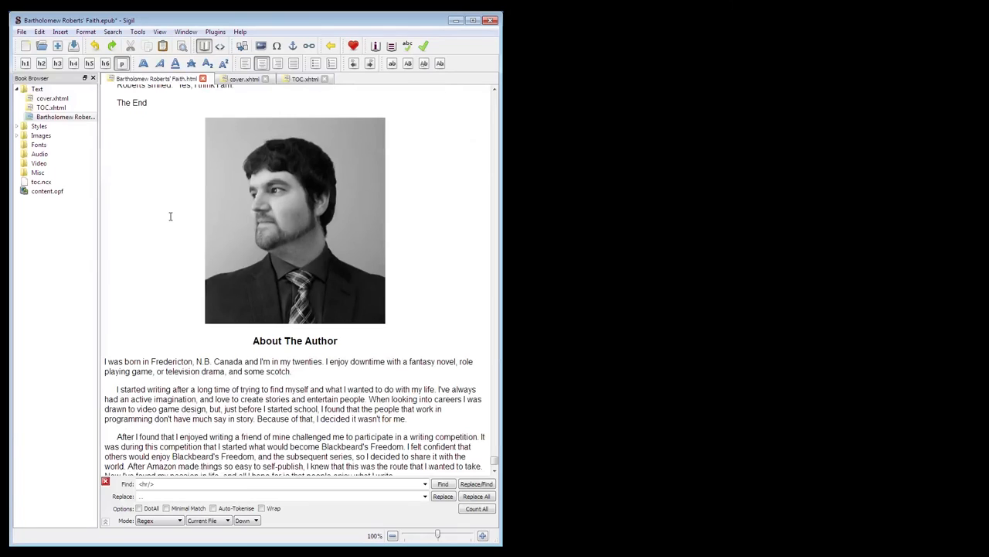